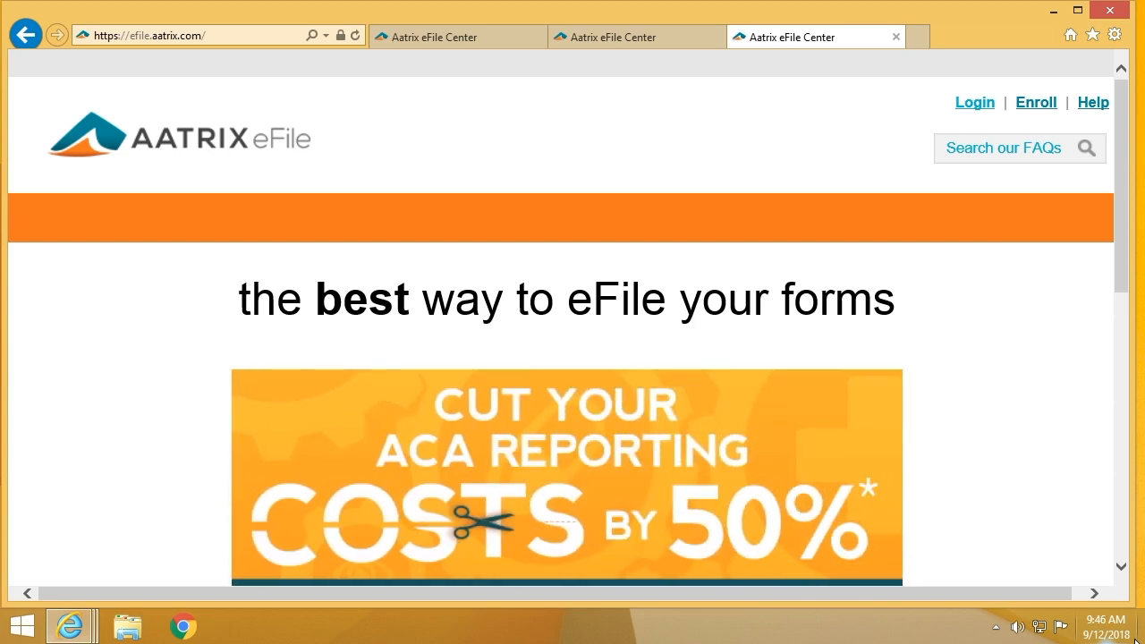
Open the eFiling enrollment page via the Enroll link and scroll to the form
left_click(1035, 102)
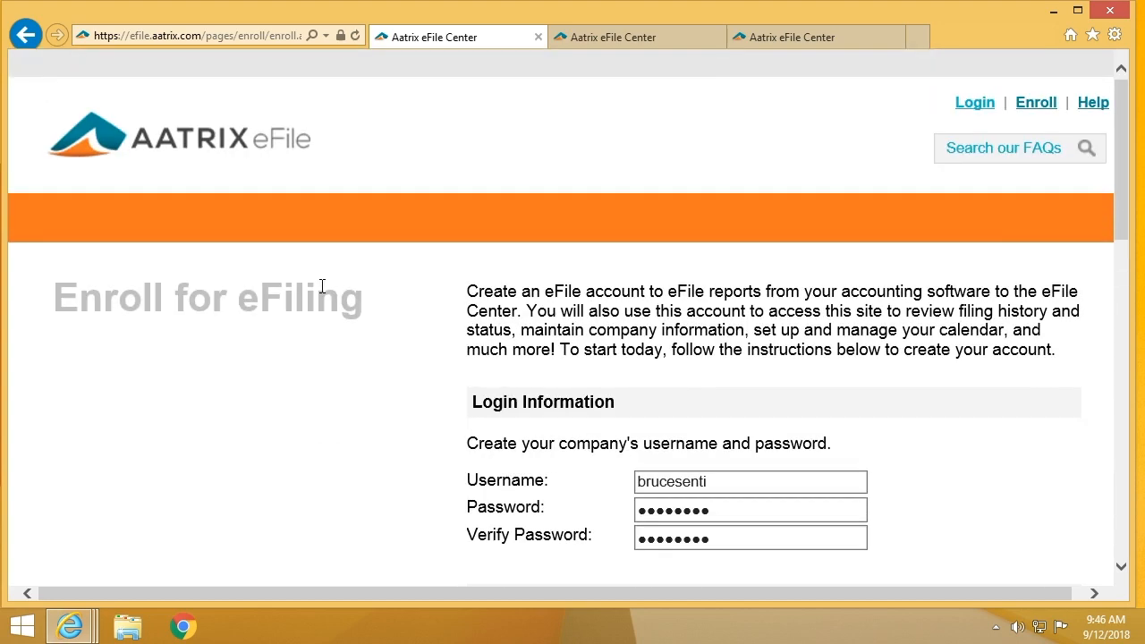
scroll("down", 3)
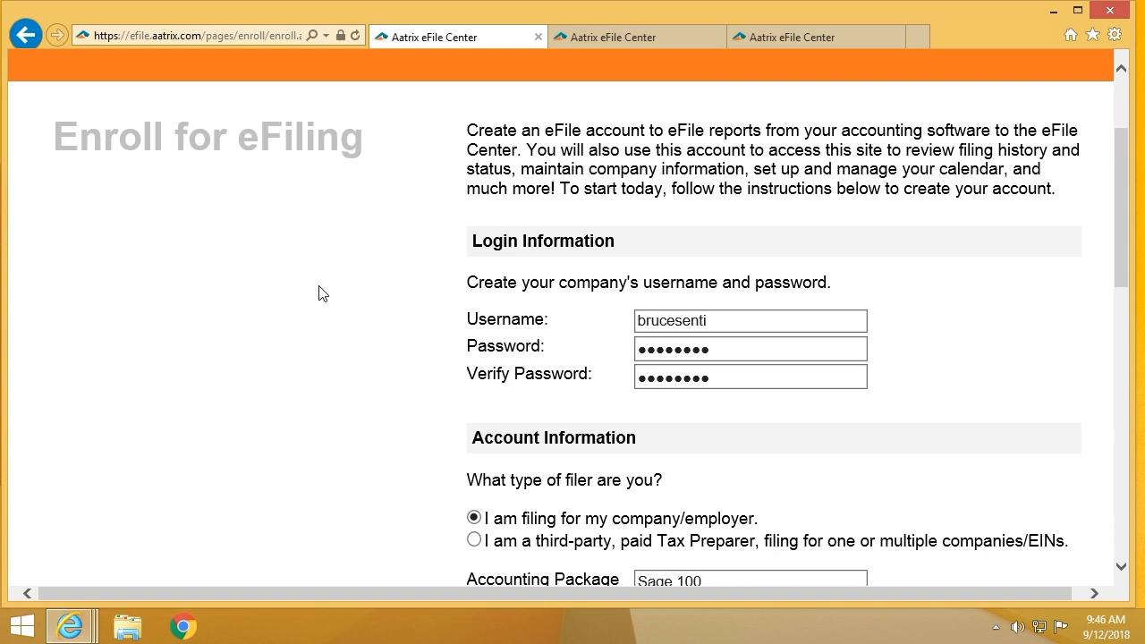
mouse_move(437, 330)
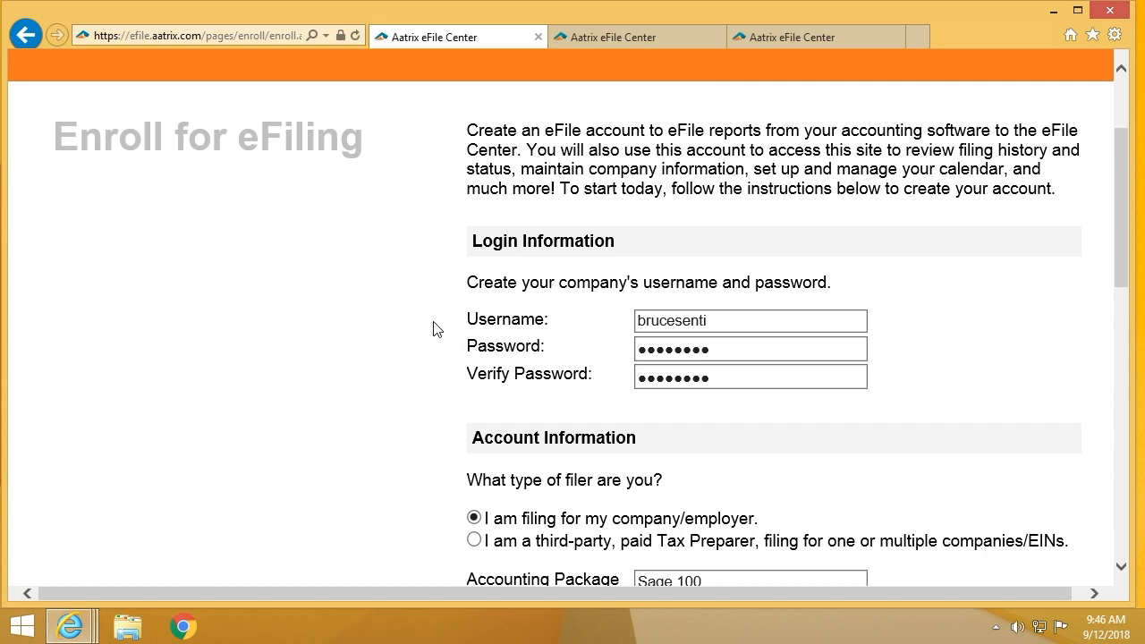
scroll("down", 3)
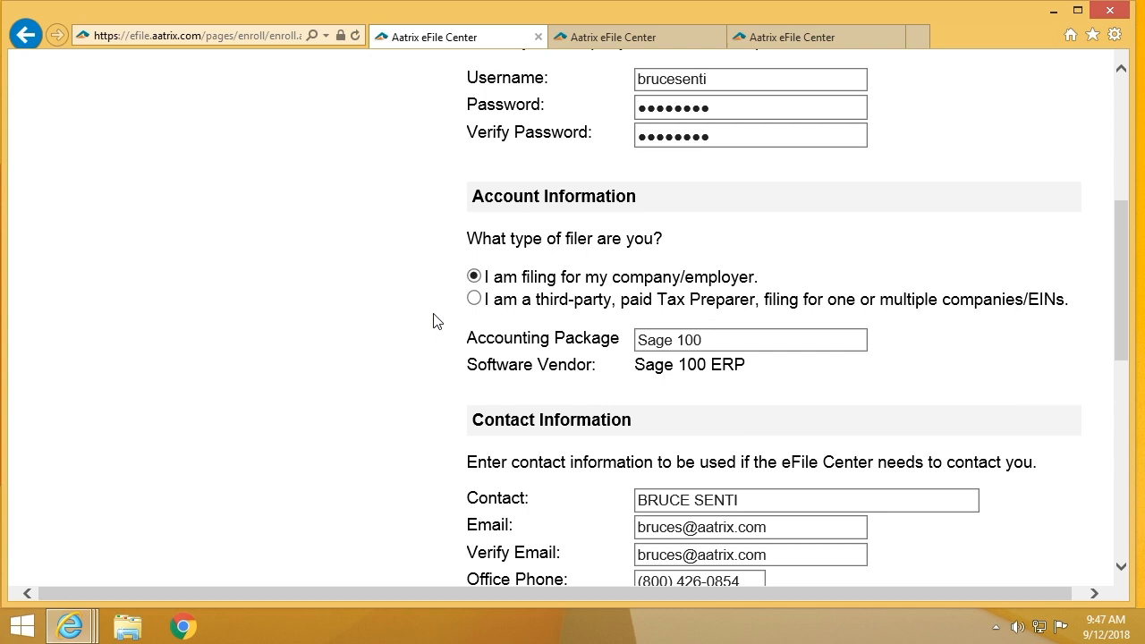
mouse_move(425, 344)
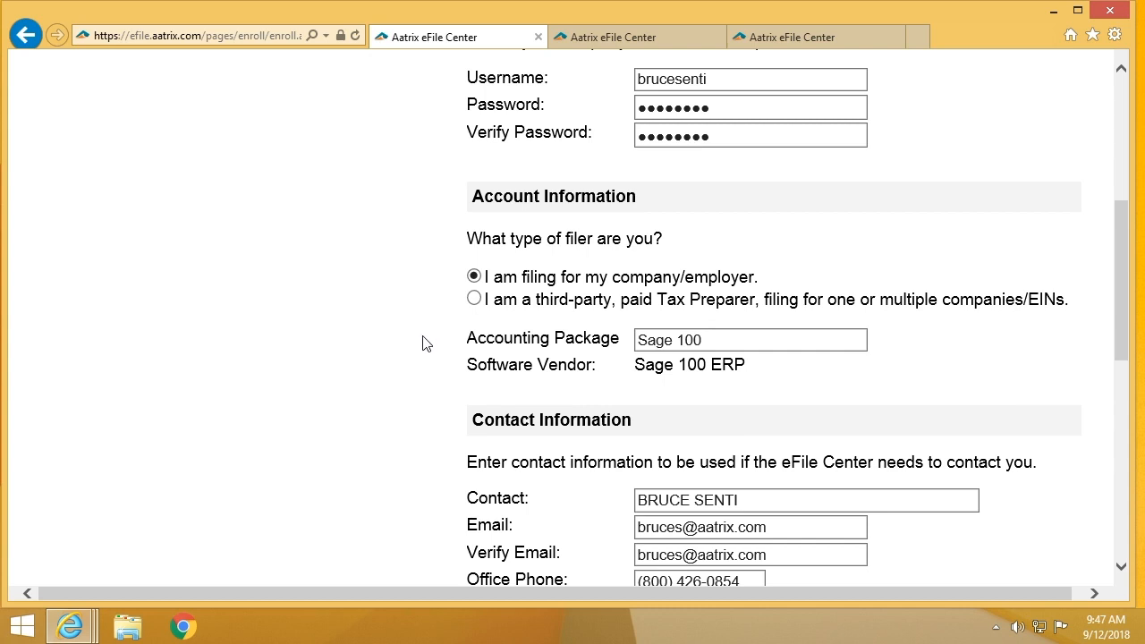
scroll("down", 3)
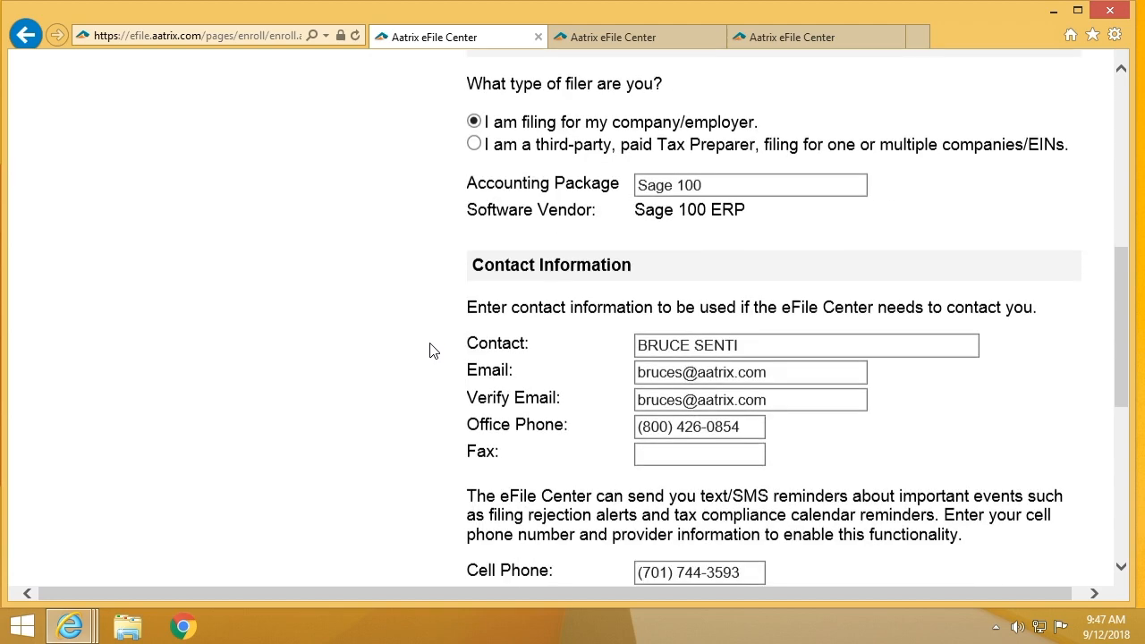
scroll("down", 3)
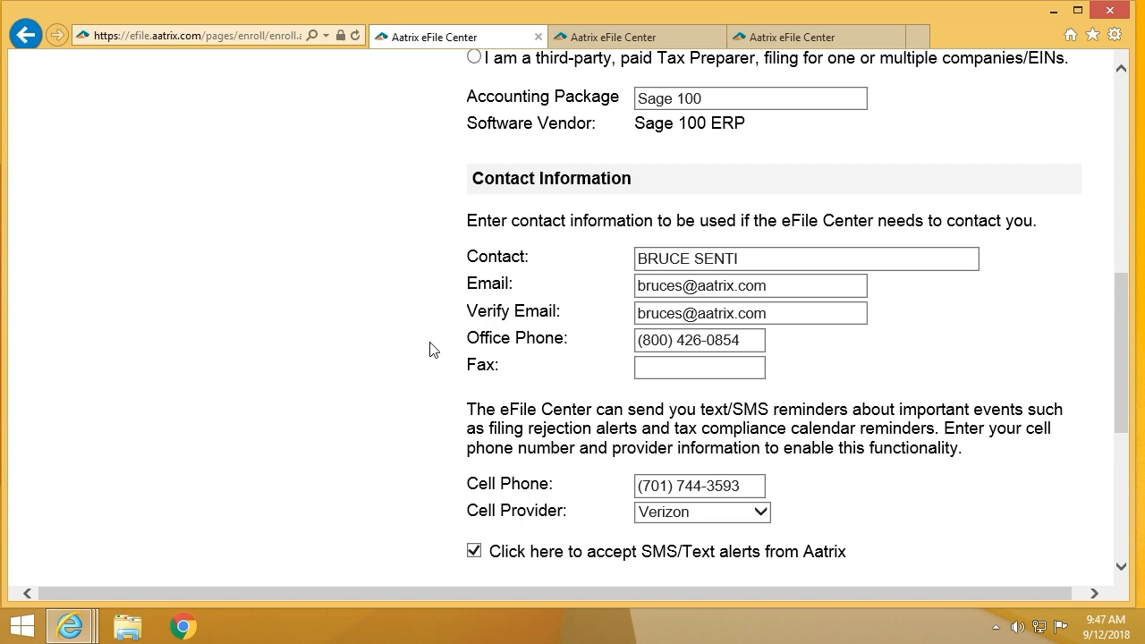
scroll("down", 3)
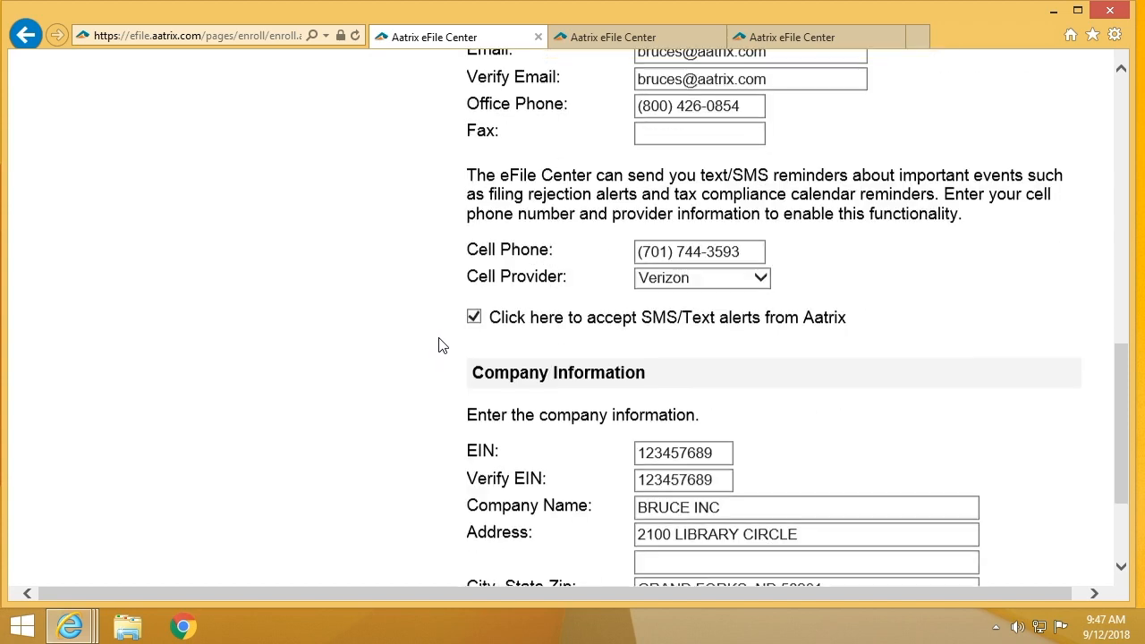
scroll("down", 3)
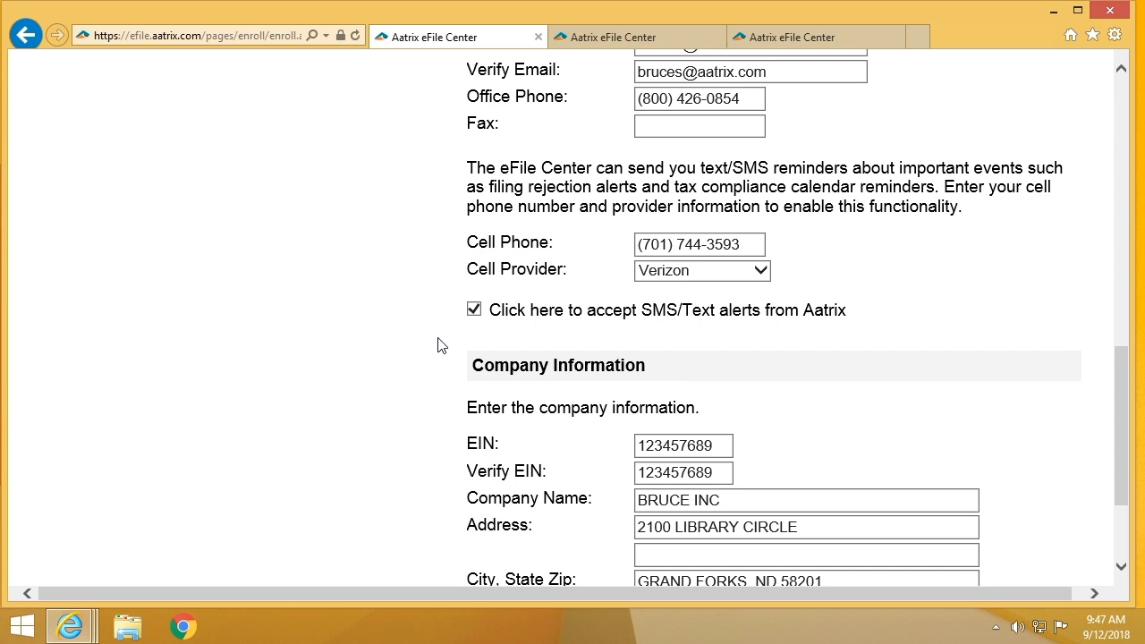
scroll("down", 3)
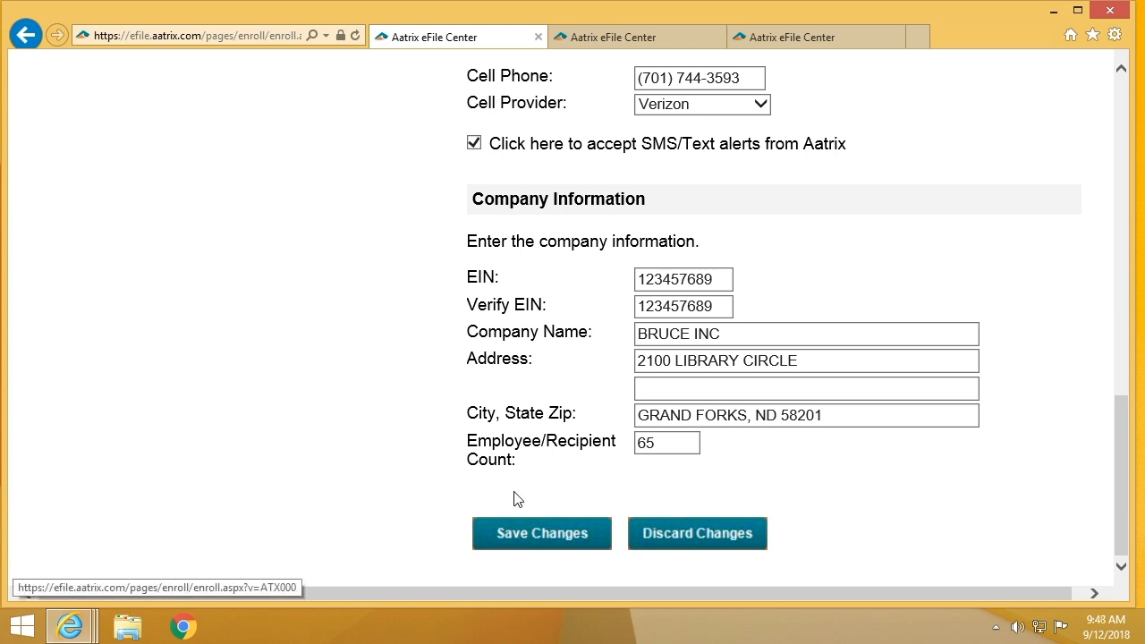
Save the enrollment to create the account, then return to the eFile Center home page
left_click(541, 533)
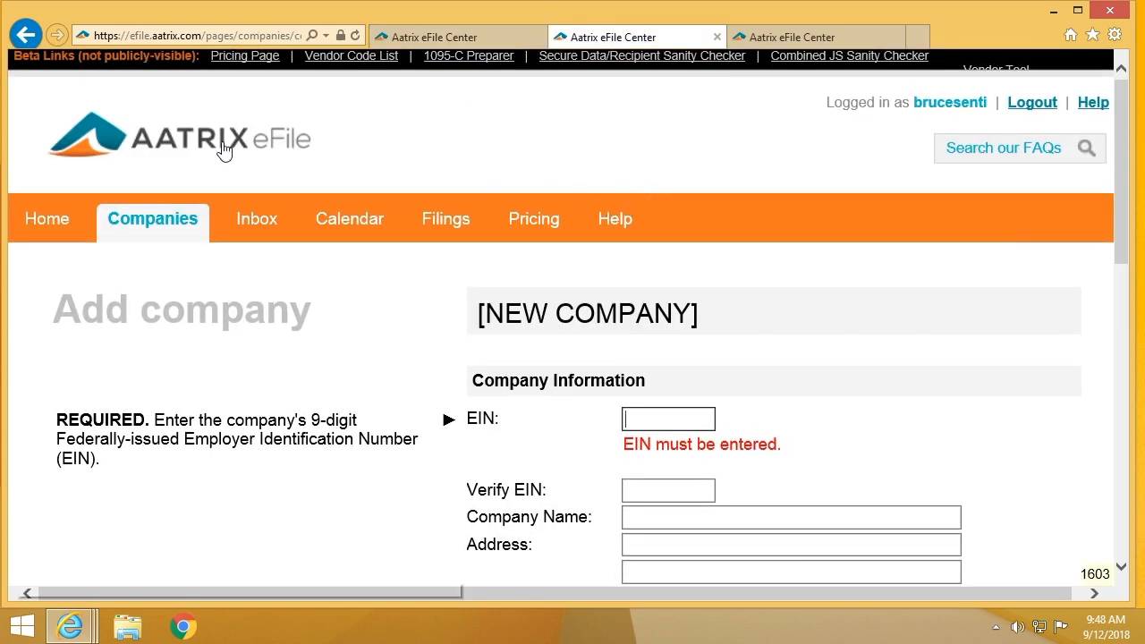
mouse_move(46, 218)
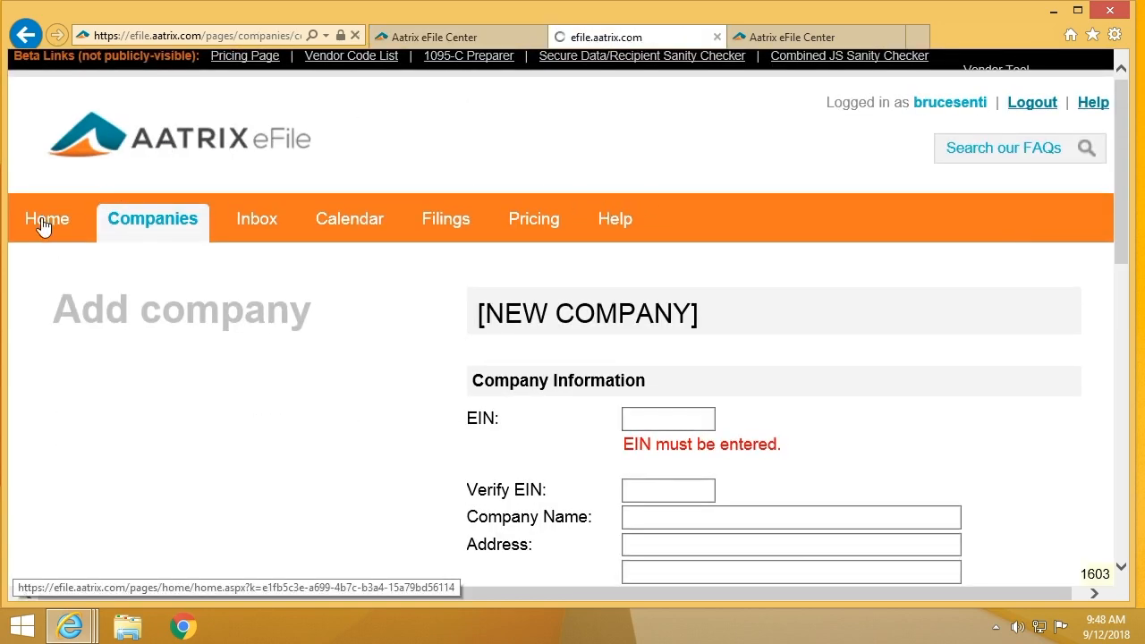
left_click(47, 218)
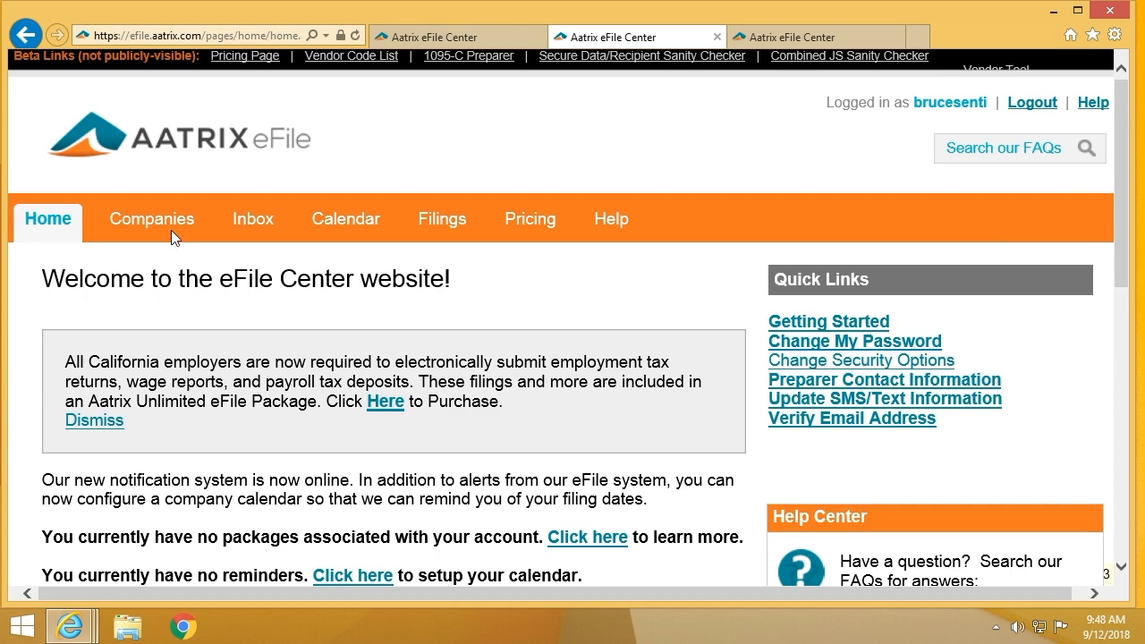
Open the Companies list and review BRUCE INC's address, contacts and filing states CA, CO, MN
left_click(150, 218)
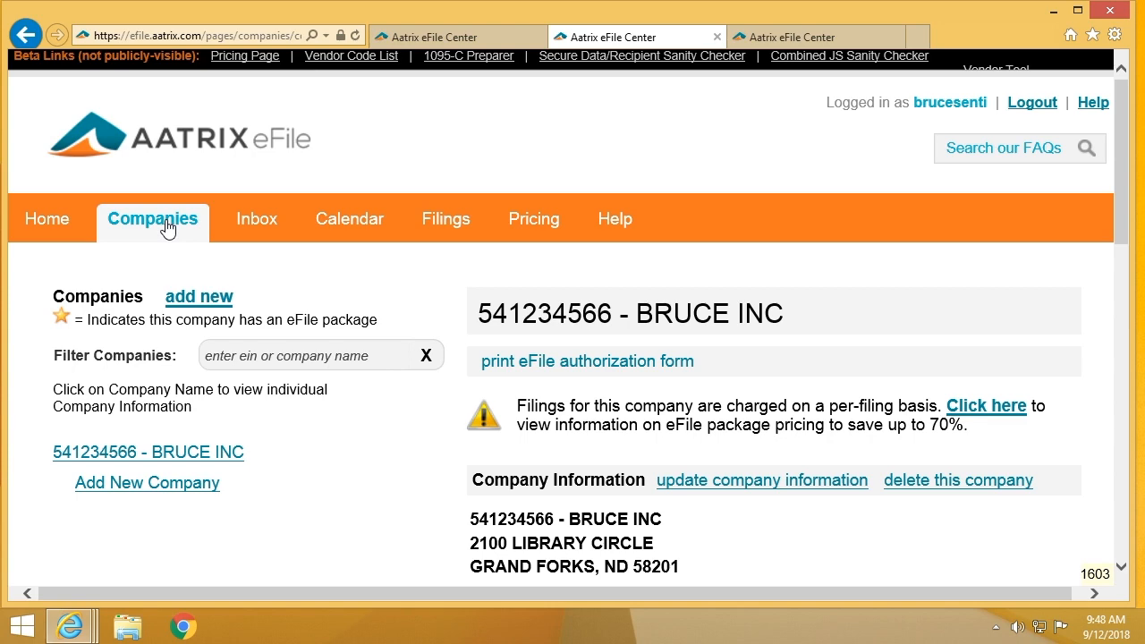
mouse_move(401, 454)
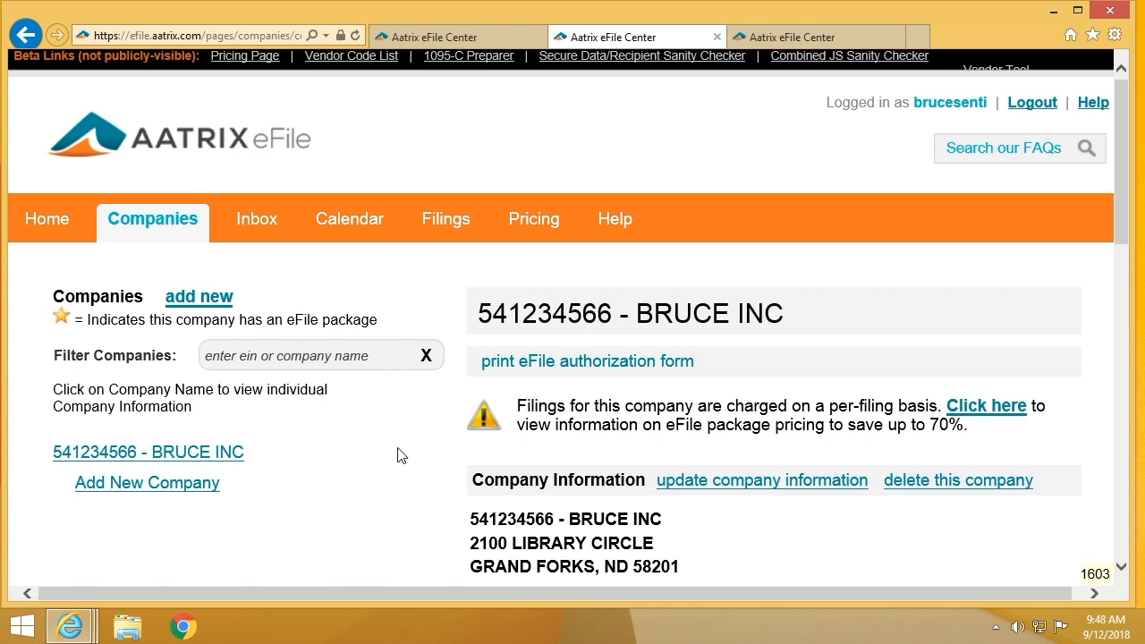
scroll("down", 3)
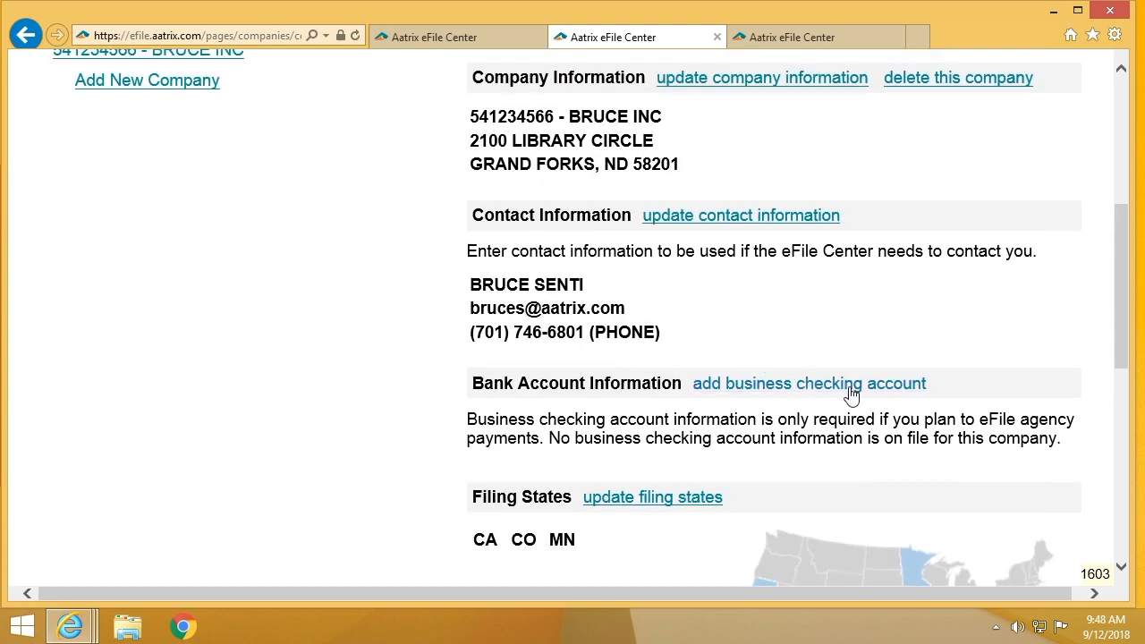
left_click(808, 383)
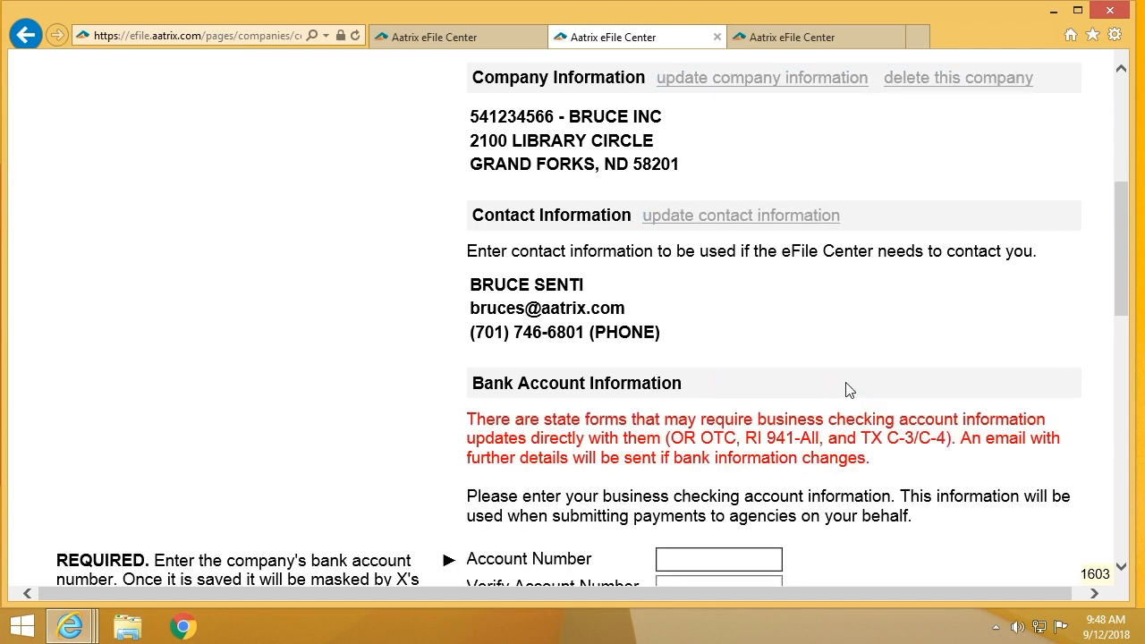
scroll("down", 3)
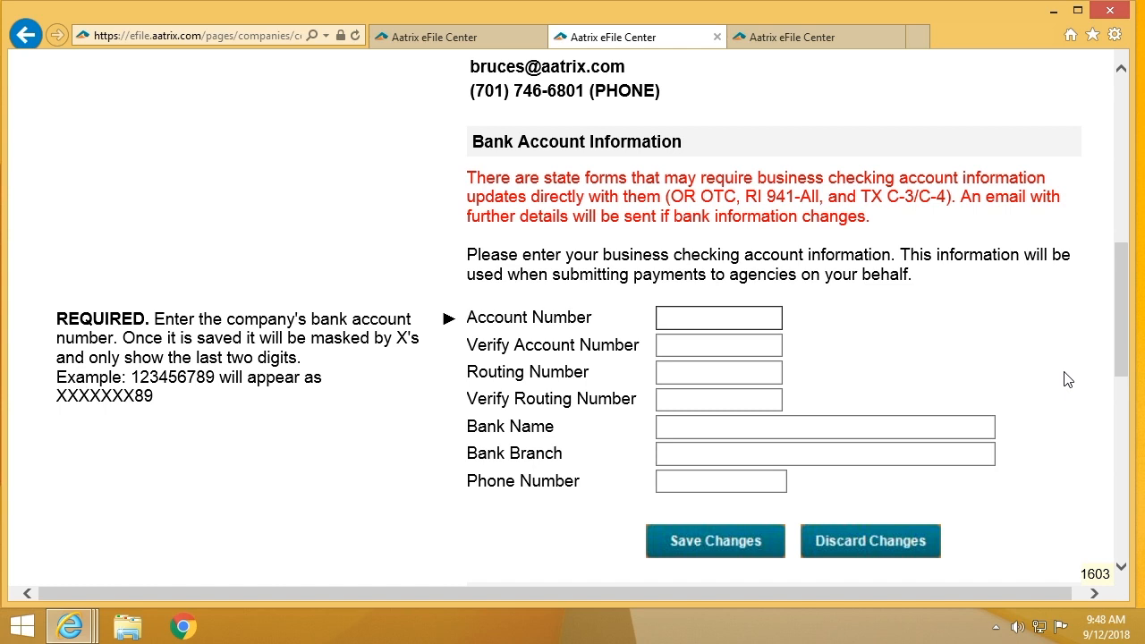
left_click(719, 319)
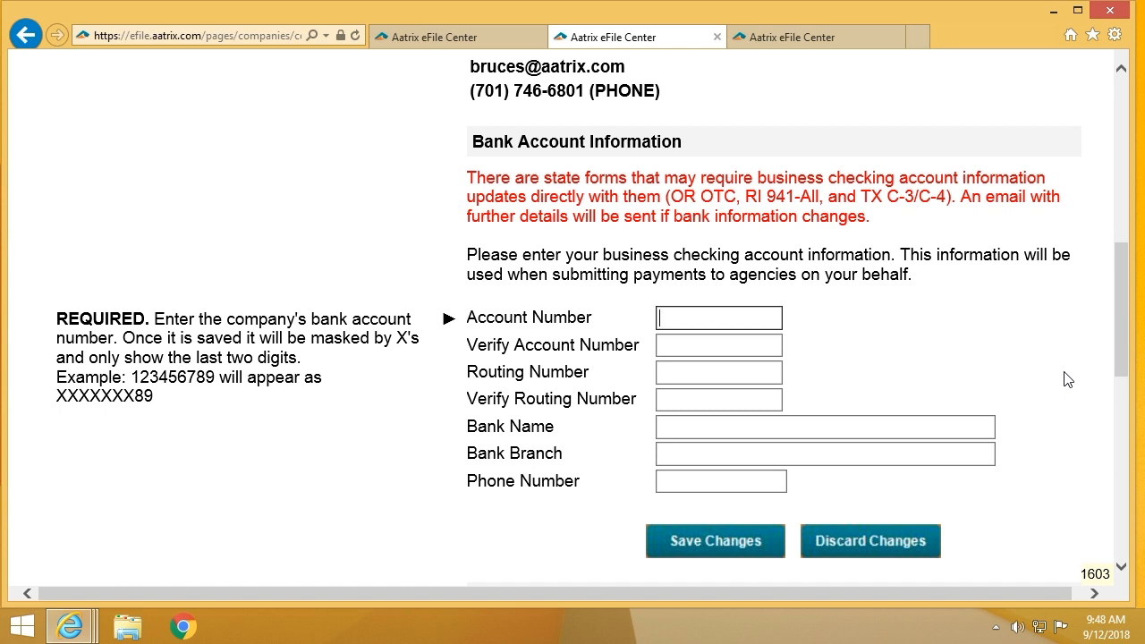
mouse_move(1061, 370)
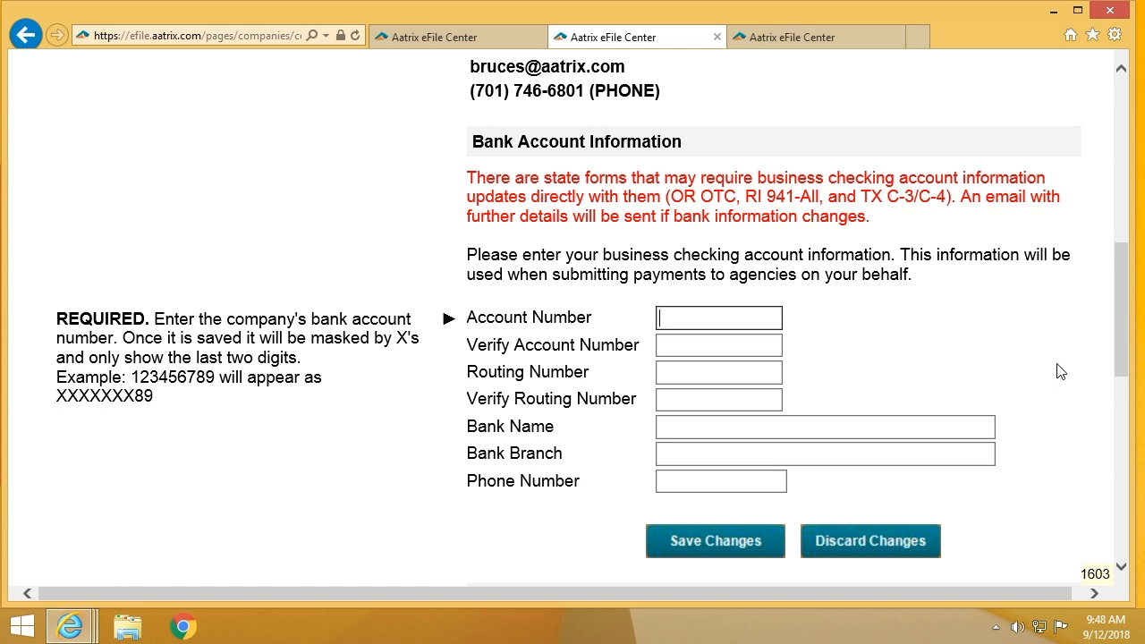
mouse_move(1048, 344)
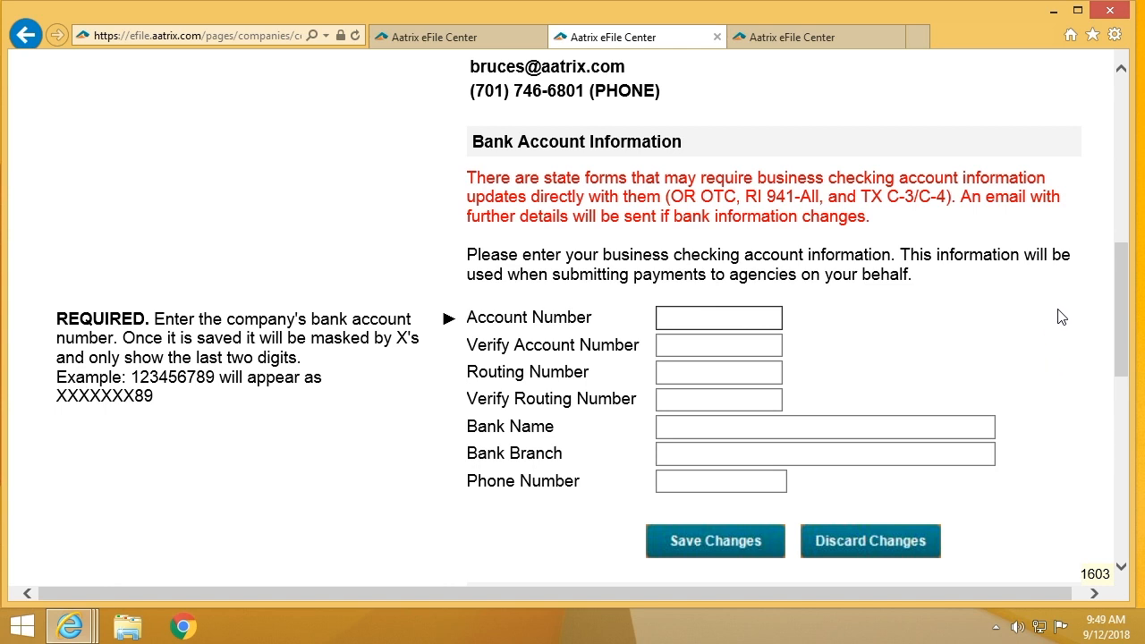
scroll("down", 3)
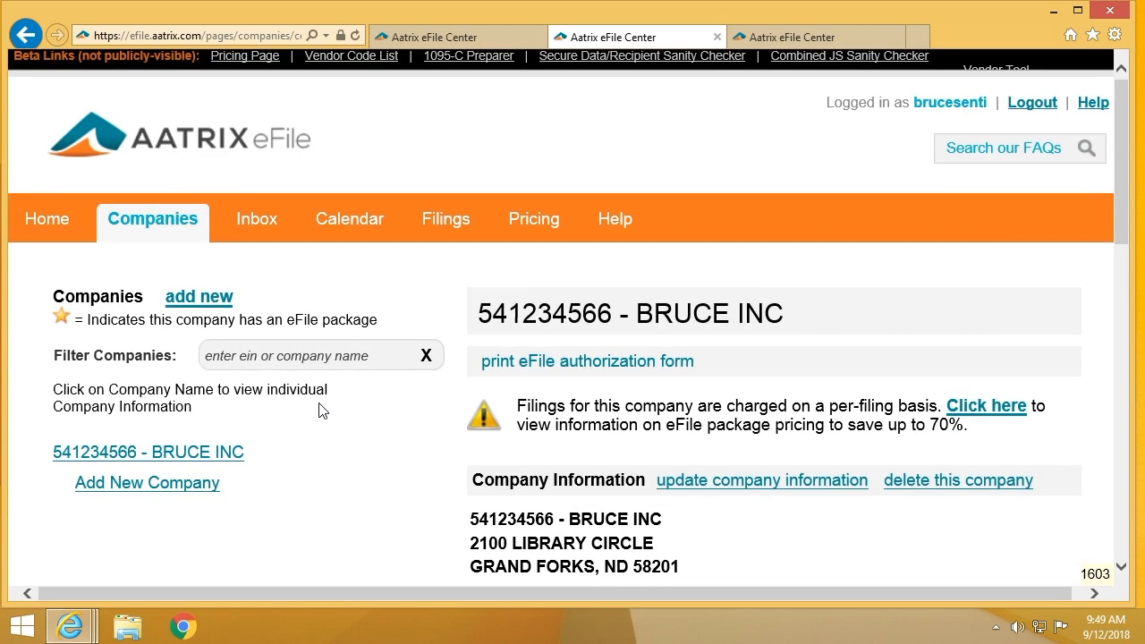
mouse_move(168, 288)
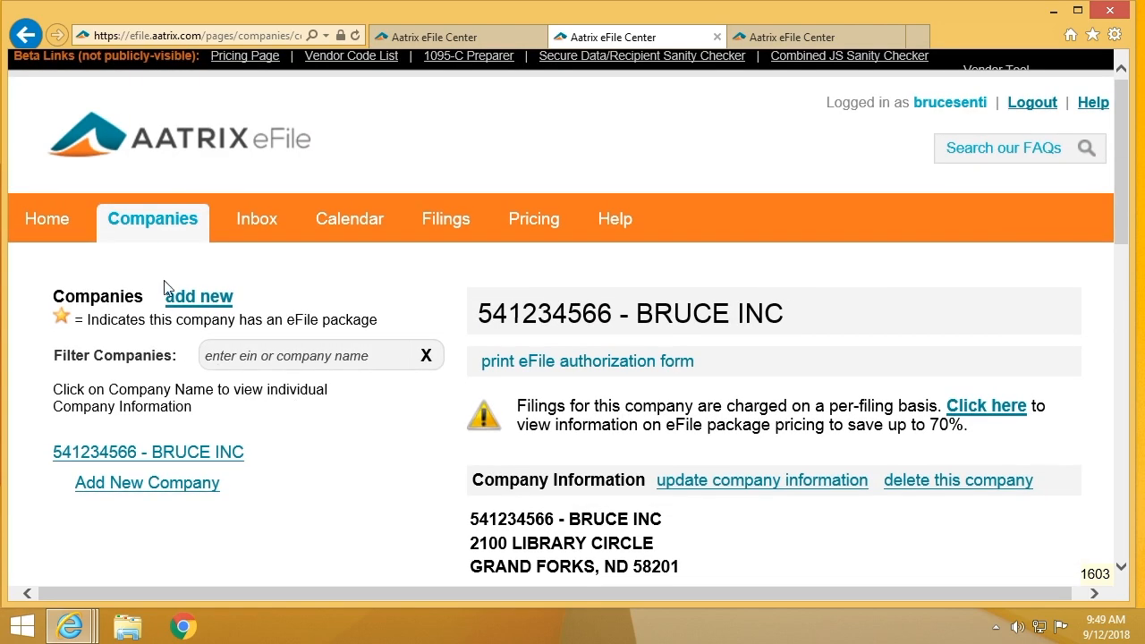
Start a blank Add company form from the 'add new' link on the Companies page
left_click(199, 297)
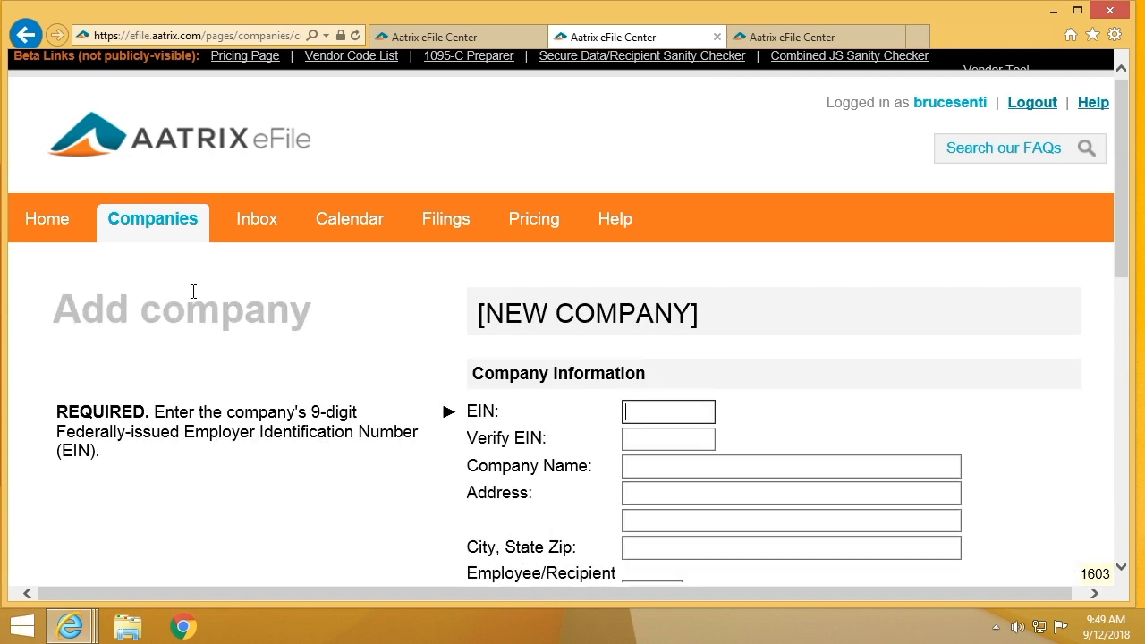
scroll("down", 3)
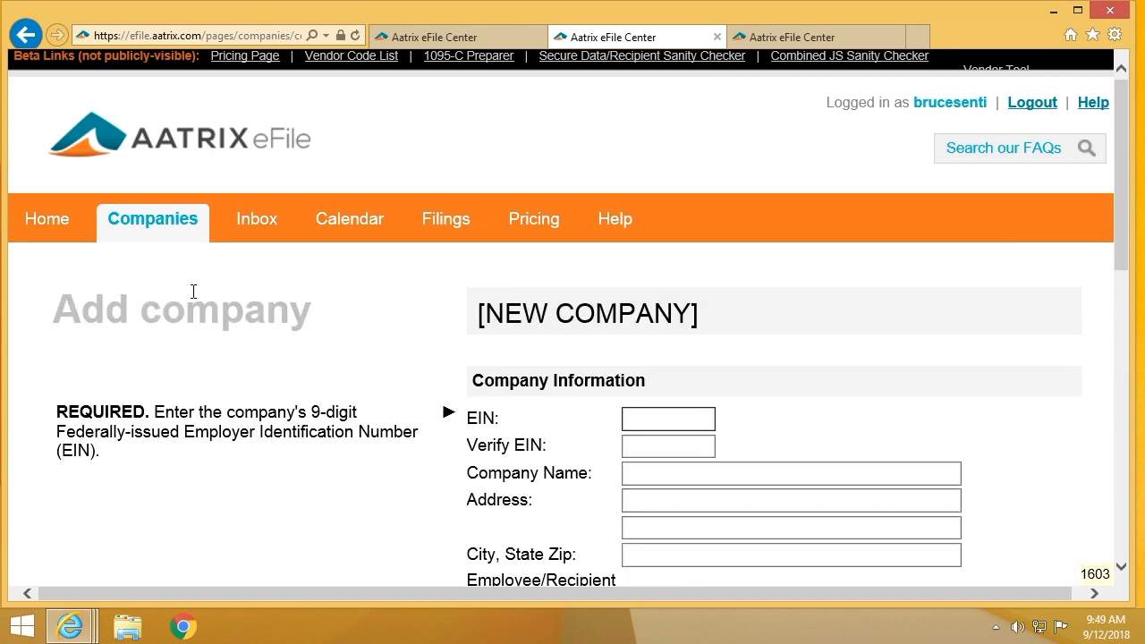